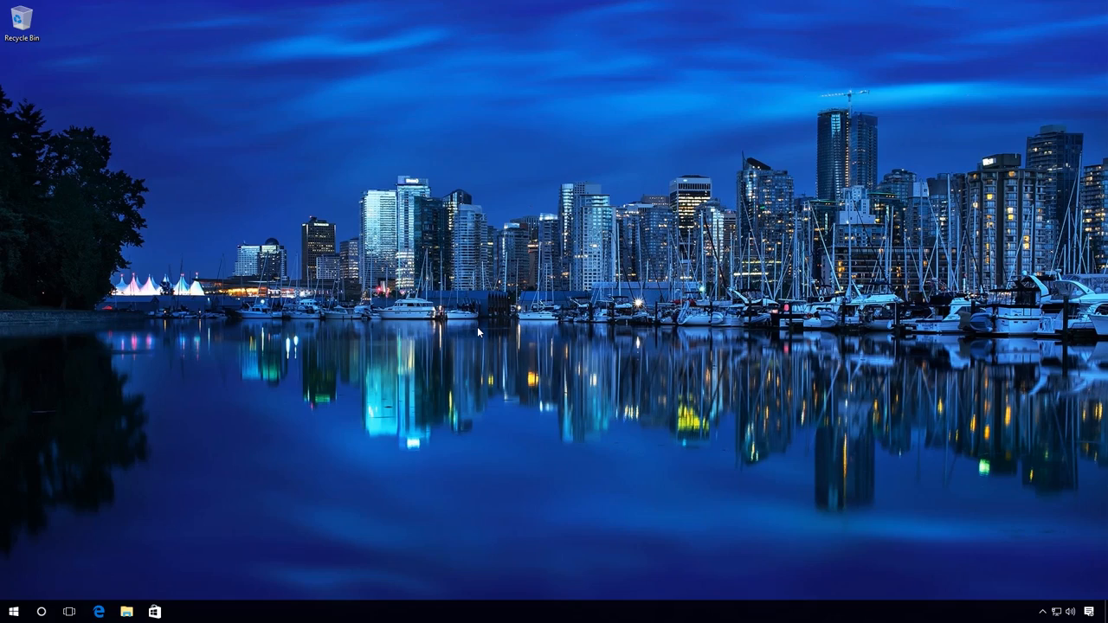
# Open File Explorer at This PC from the taskbar
pyautogui.click(127, 613)
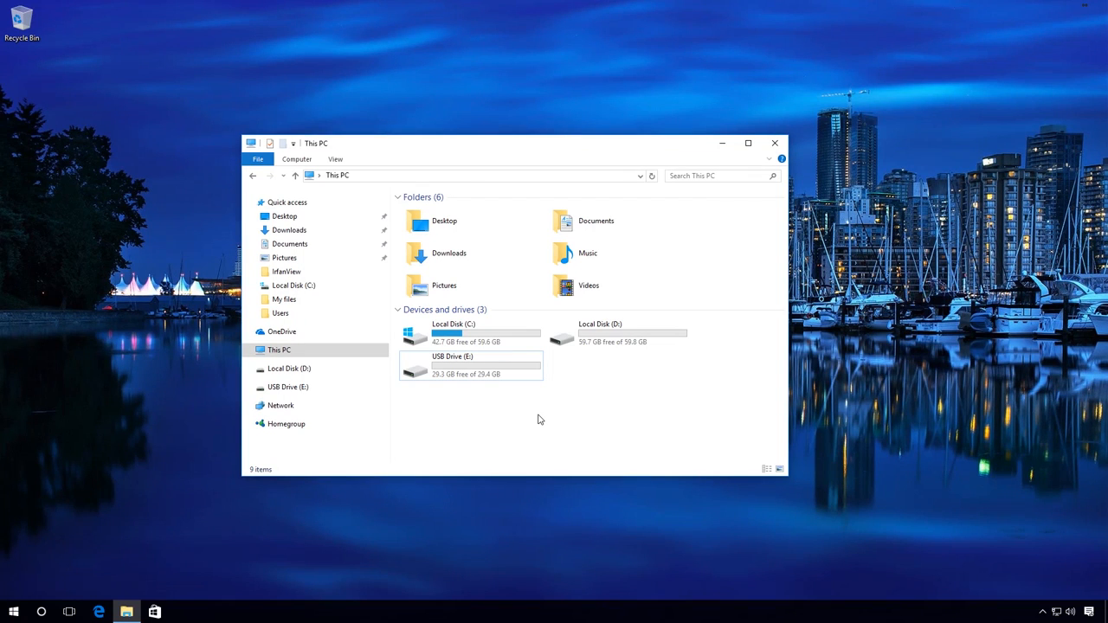
# Browse USB Drive (E:) and look inside the My files folder, then return to the drive root
pyautogui.click(470, 363)
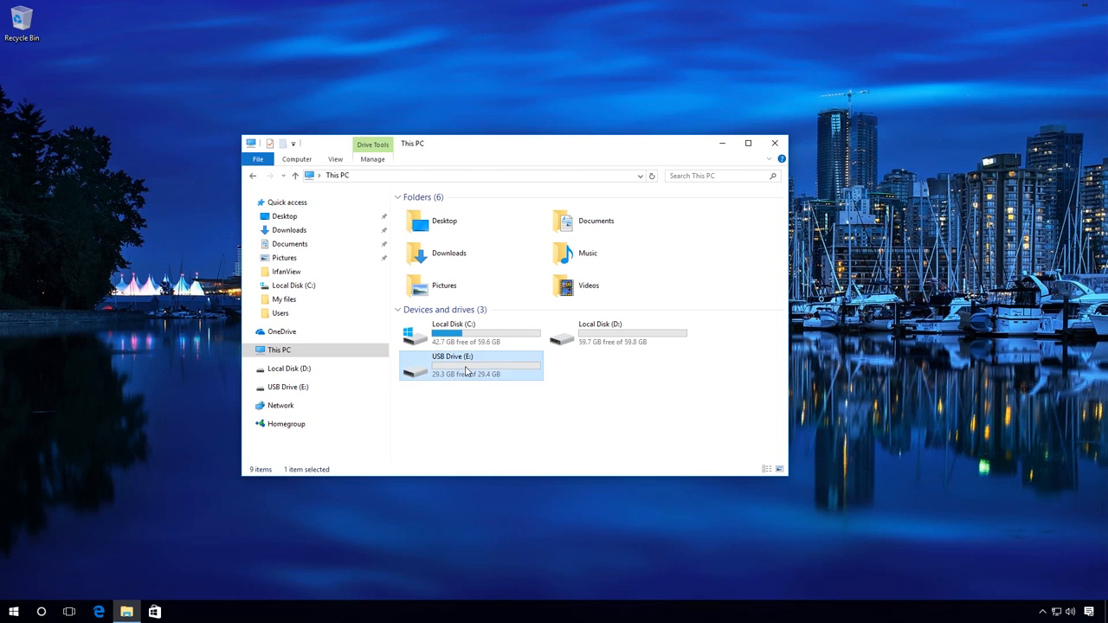
pyautogui.doubleClick(452, 364)
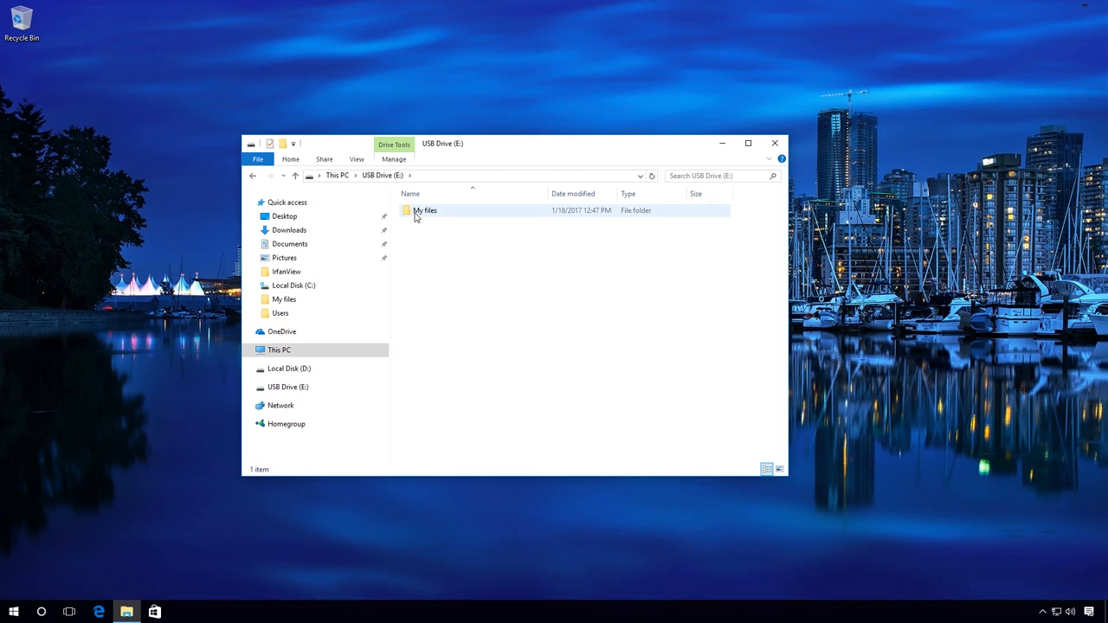
pyautogui.doubleClick(426, 212)
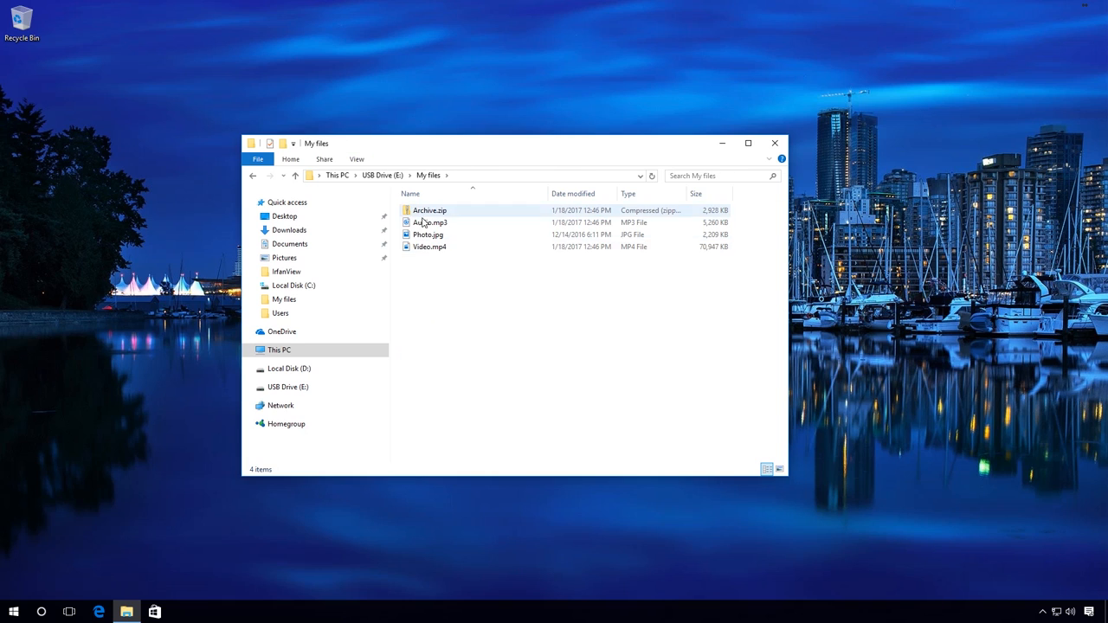
pyautogui.click(429, 235)
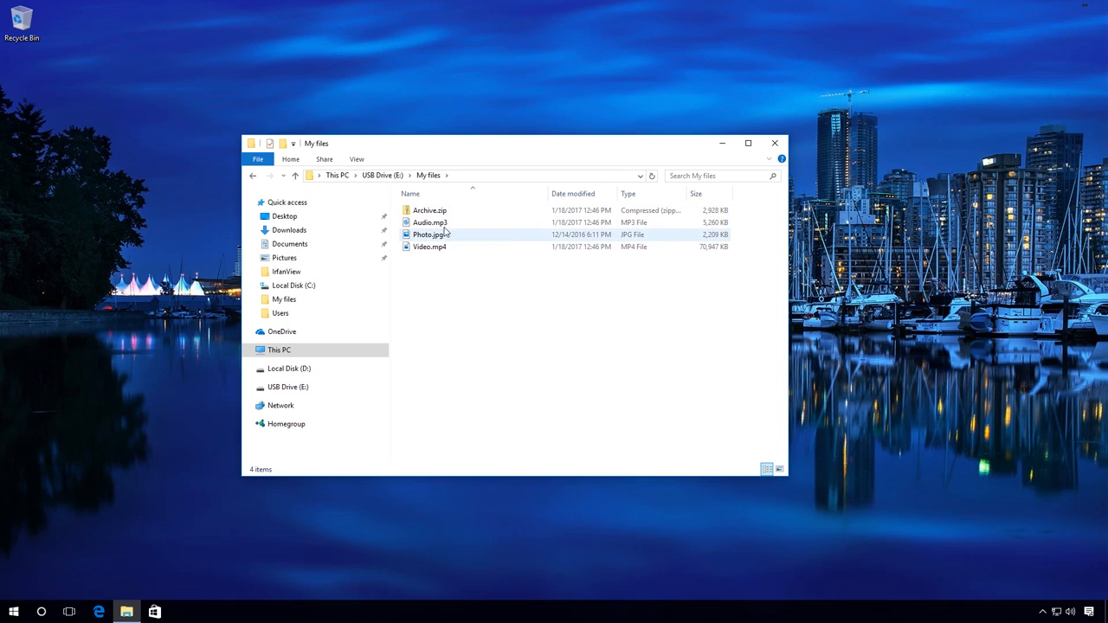
pyautogui.click(252, 177)
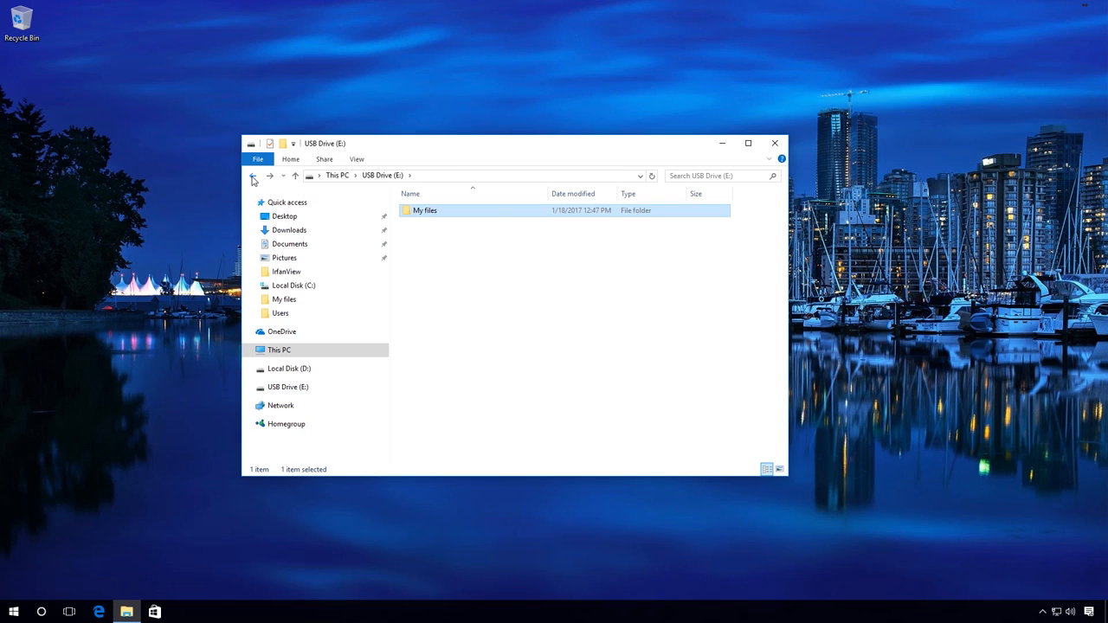
# Permanently delete the My files folder, confirming with Yes
pyautogui.rightClick(424, 211)
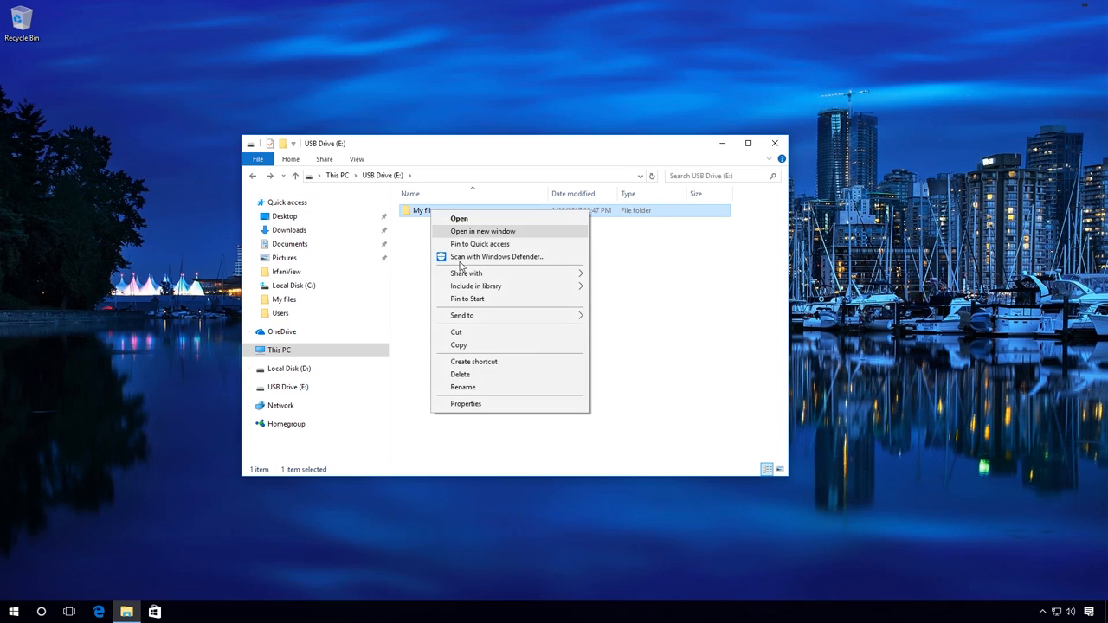
pyautogui.click(461, 374)
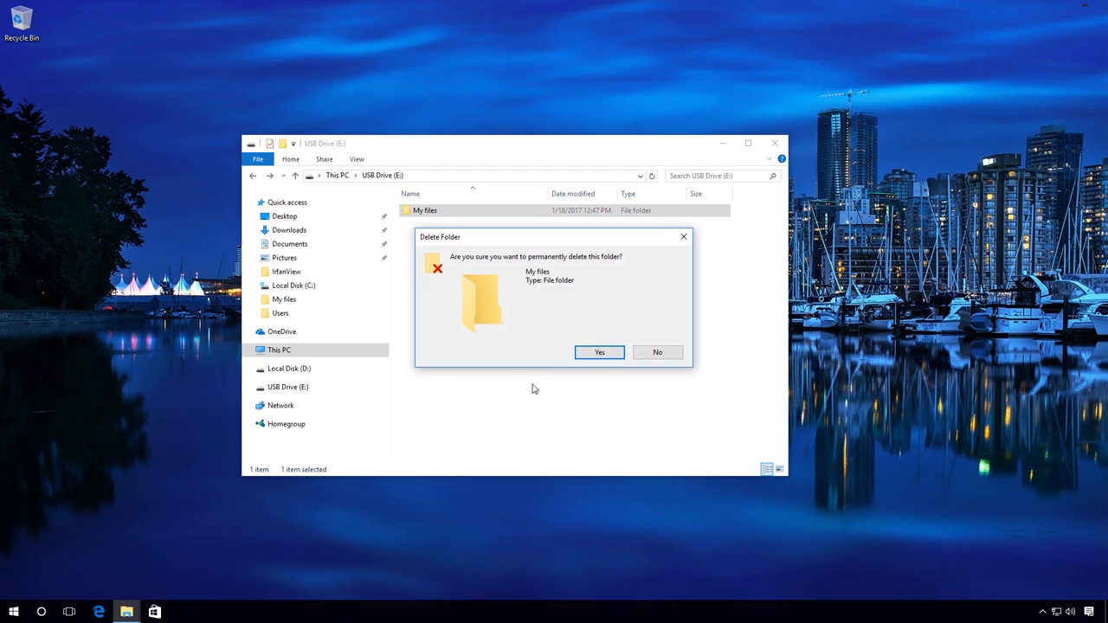
pyautogui.click(599, 353)
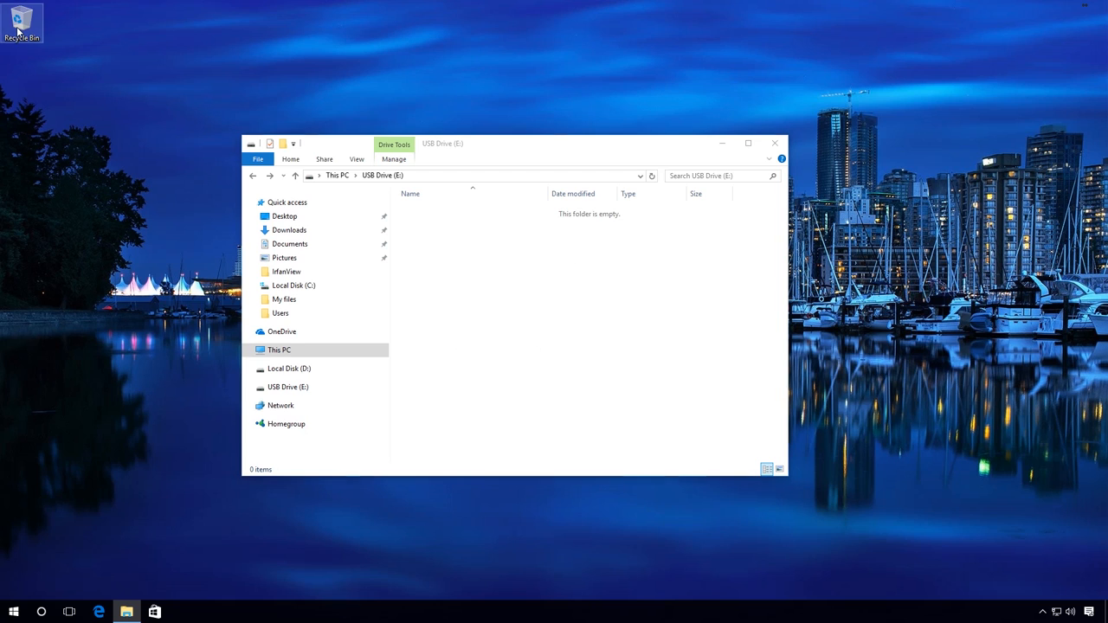
# Open the Recycle Bin from the desktop to confirm it is empty
pyautogui.doubleClick(20, 17)
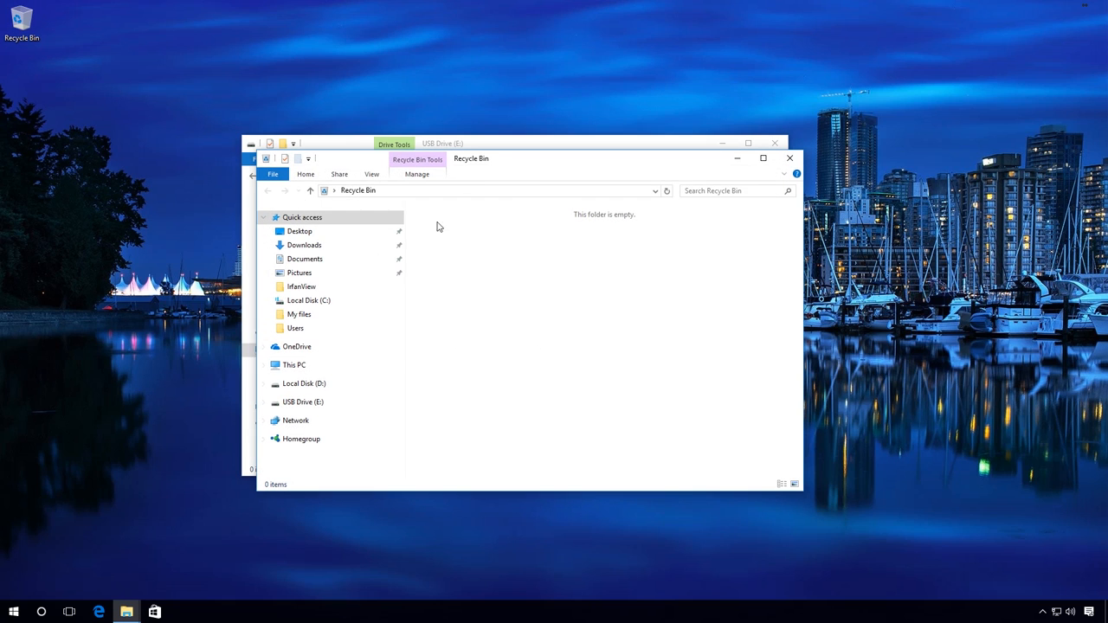
pyautogui.moveTo(561, 324)
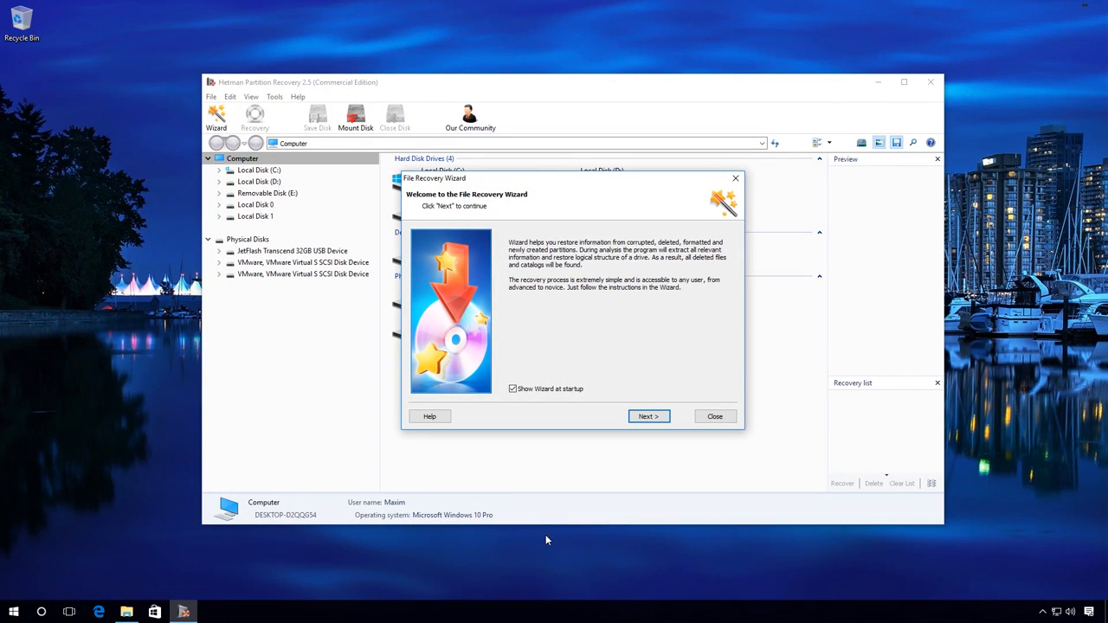
pyautogui.moveTo(651, 439)
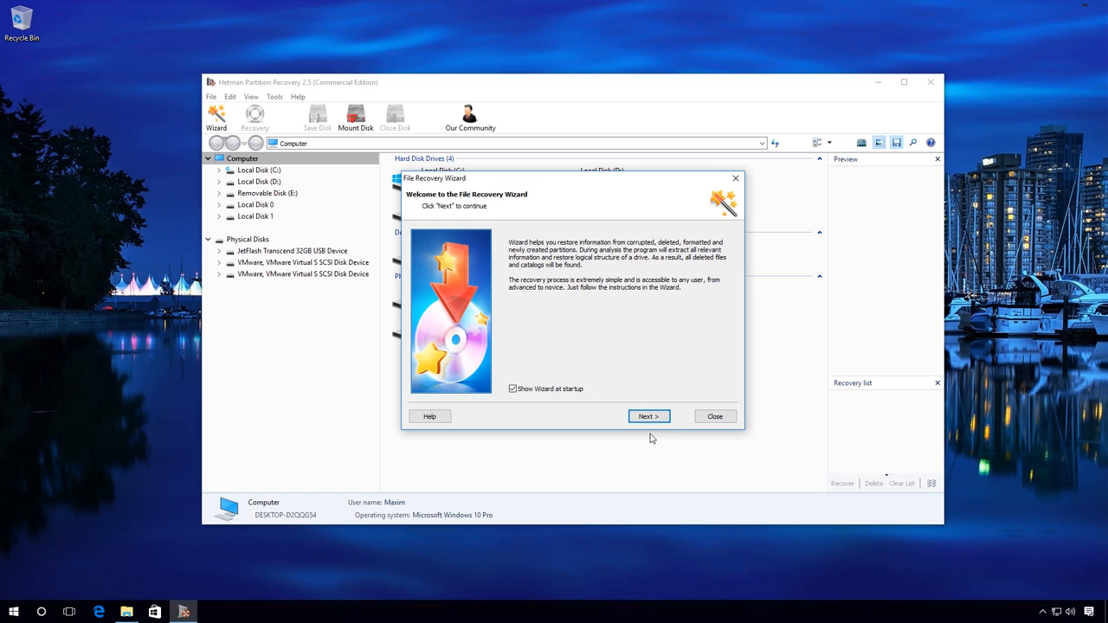
# Advance the File Recovery Wizard and select Removable Disk (E:) as the drive to analyse
pyautogui.click(647, 415)
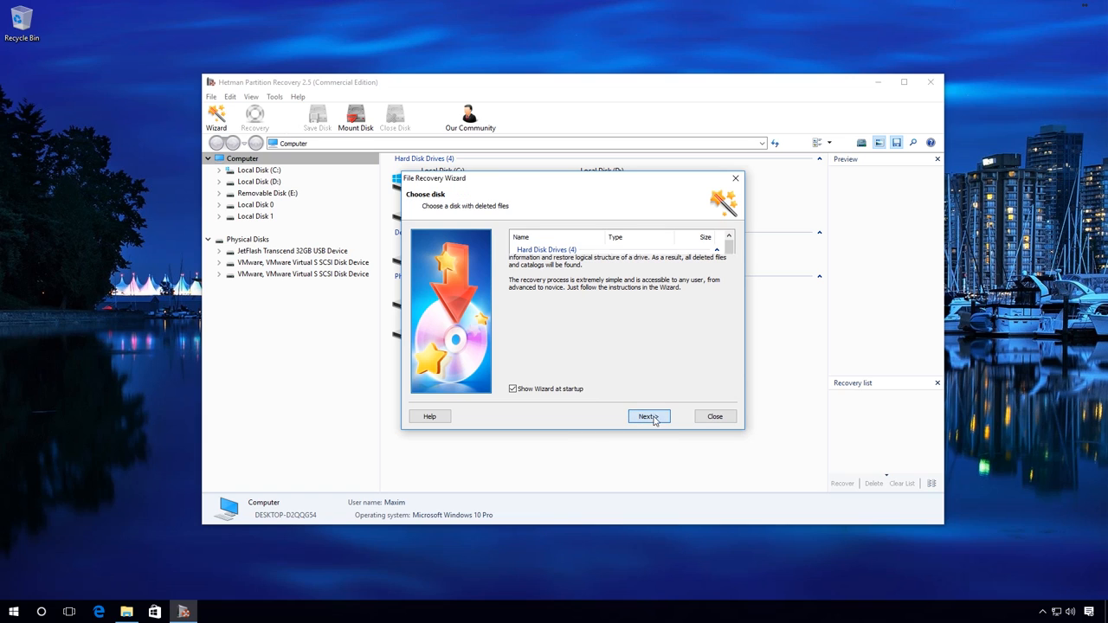
pyautogui.click(648, 416)
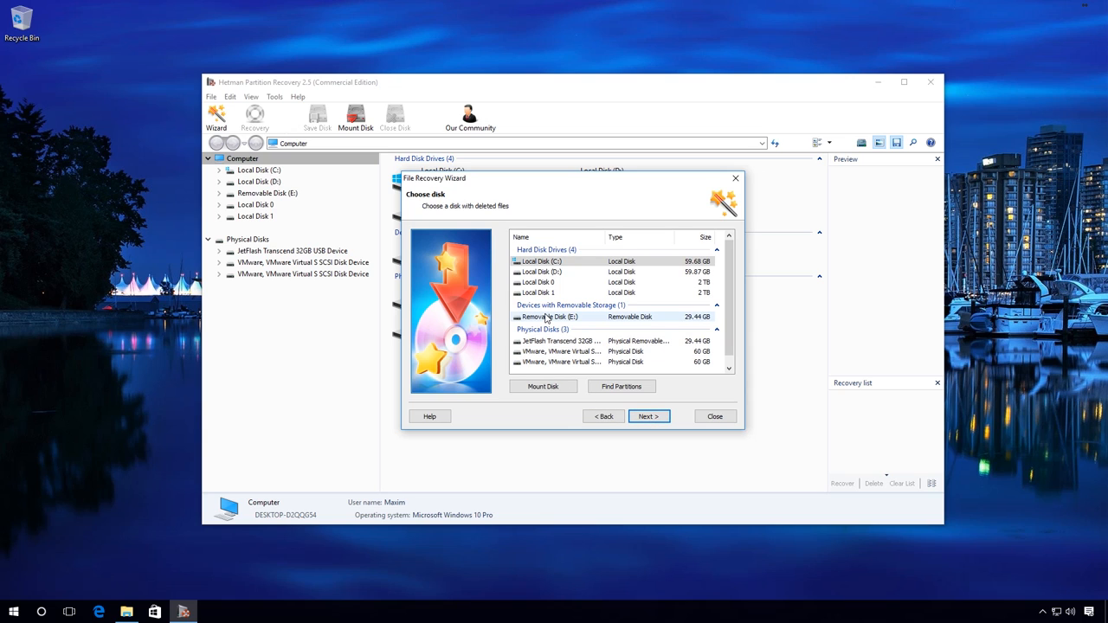
pyautogui.click(548, 315)
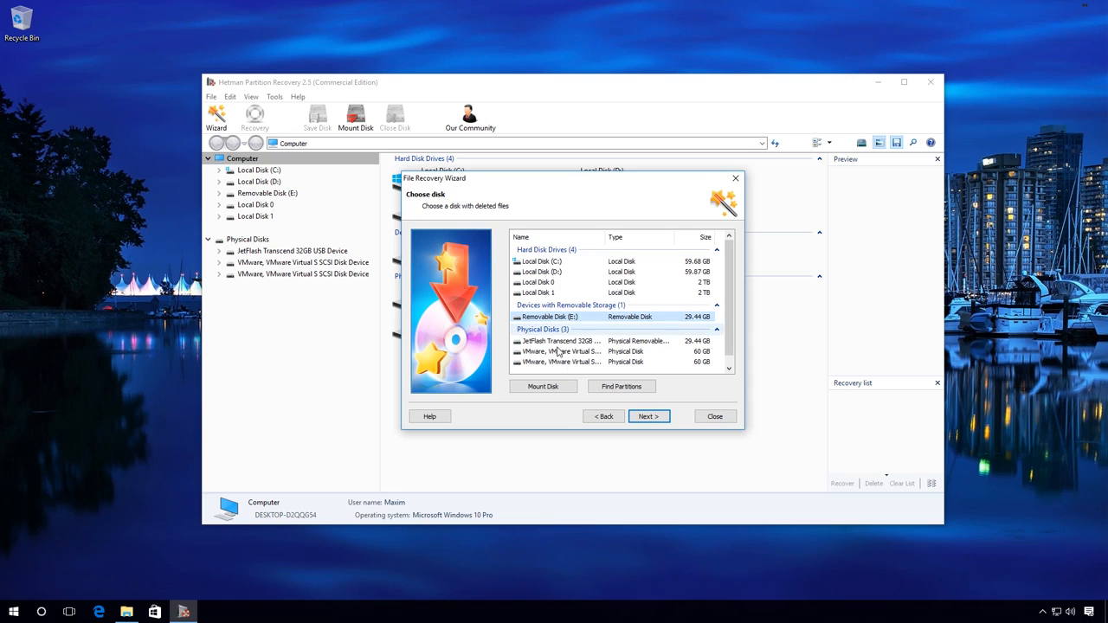
pyautogui.click(647, 415)
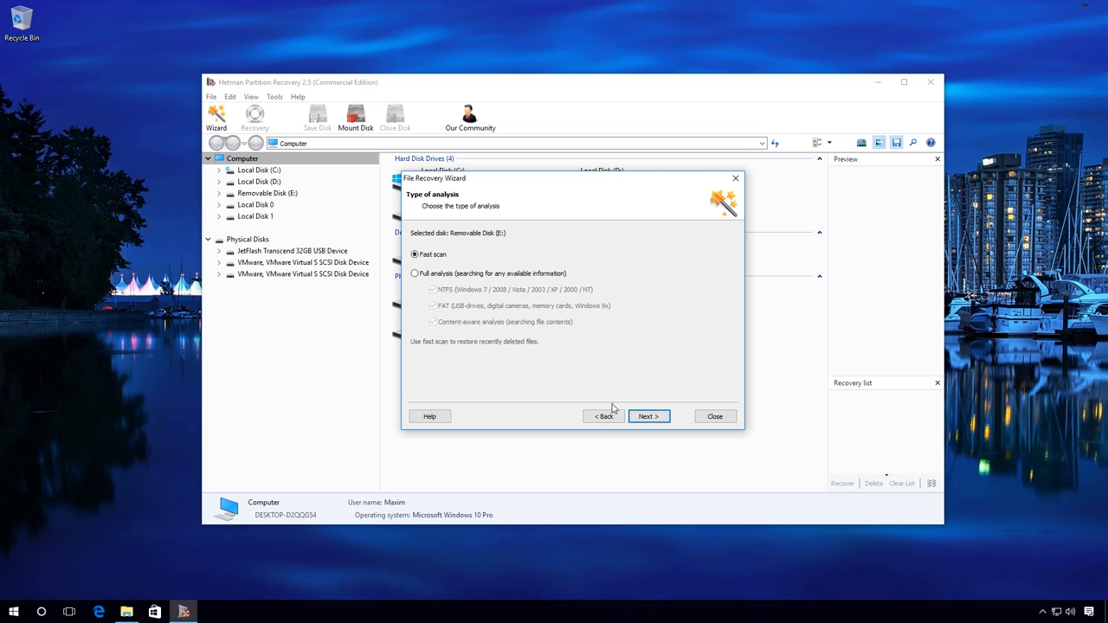
# Run a Fast scan of Removable Disk (E:) and finish the wizard once analysis completes
pyautogui.click(649, 416)
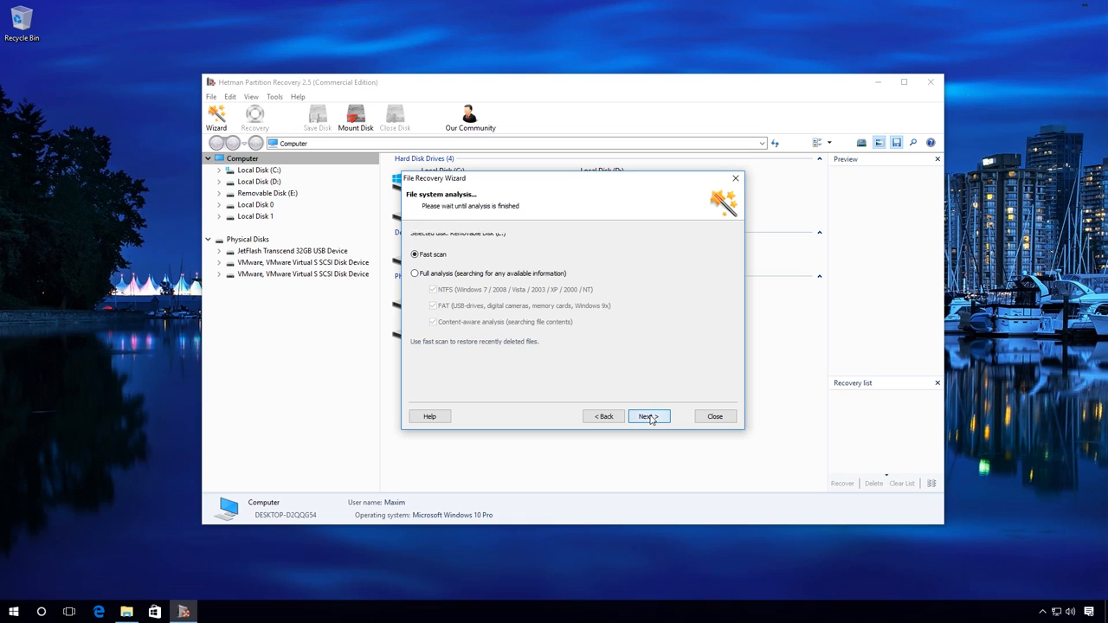
pyautogui.click(648, 416)
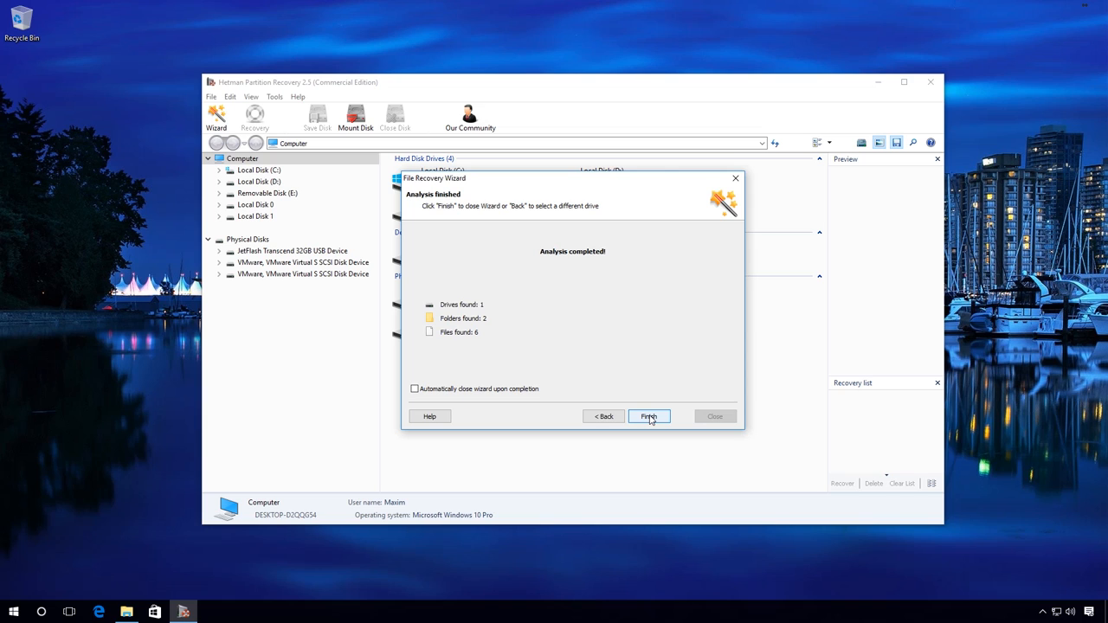
pyautogui.click(648, 416)
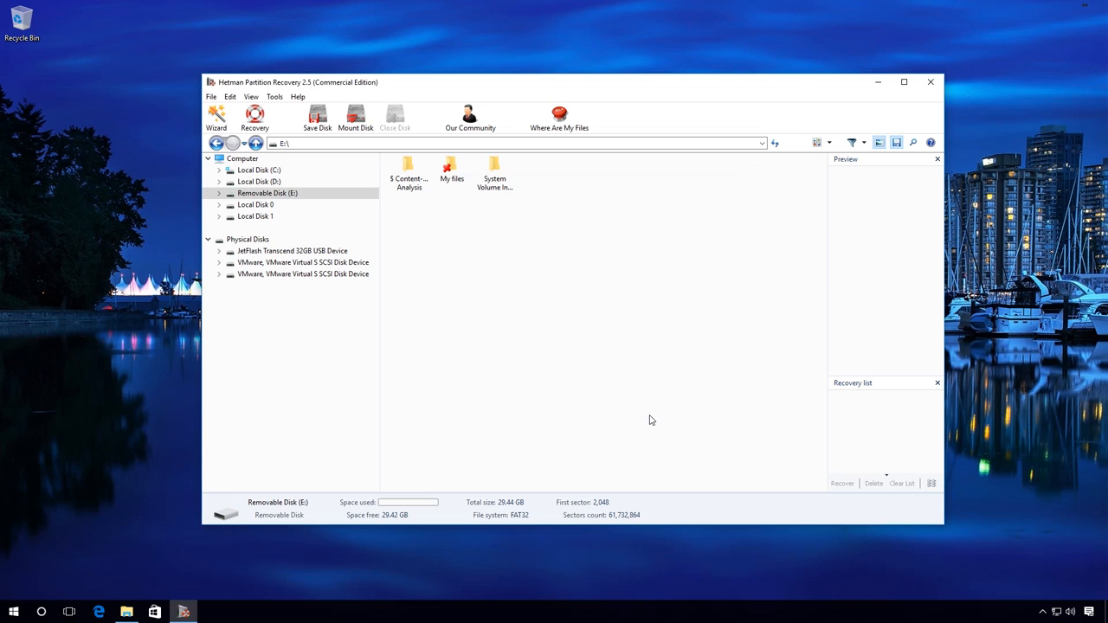
pyautogui.moveTo(471, 253)
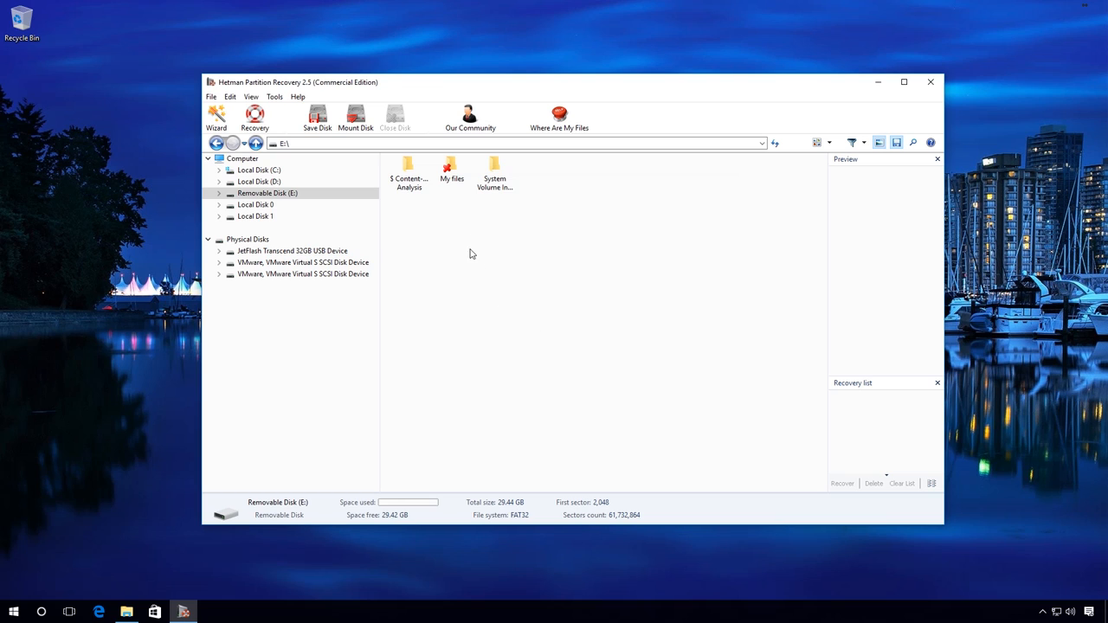
pyautogui.moveTo(451, 170)
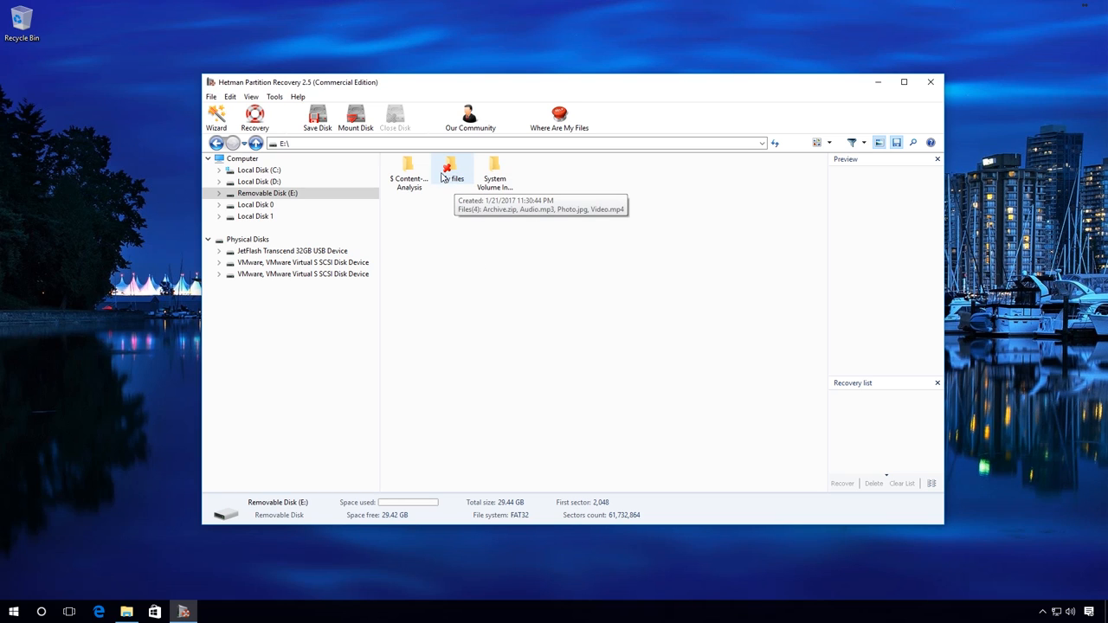
pyautogui.moveTo(452, 187)
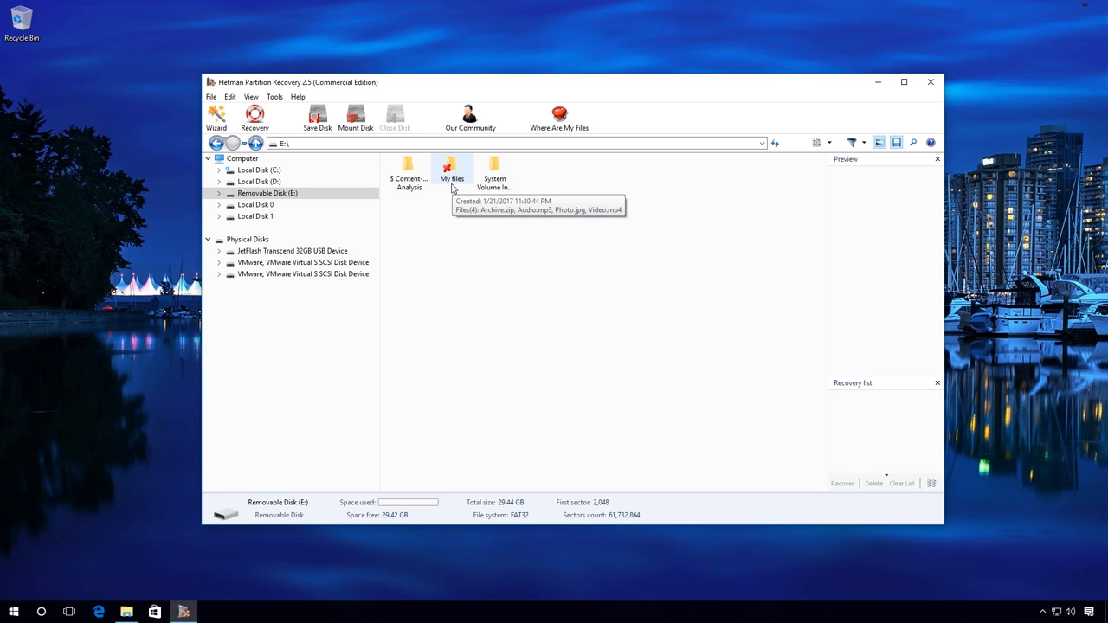
# Select all four files in My files, Archive.zip through Video.mp4, and start Recovery
pyautogui.doubleClick(450, 170)
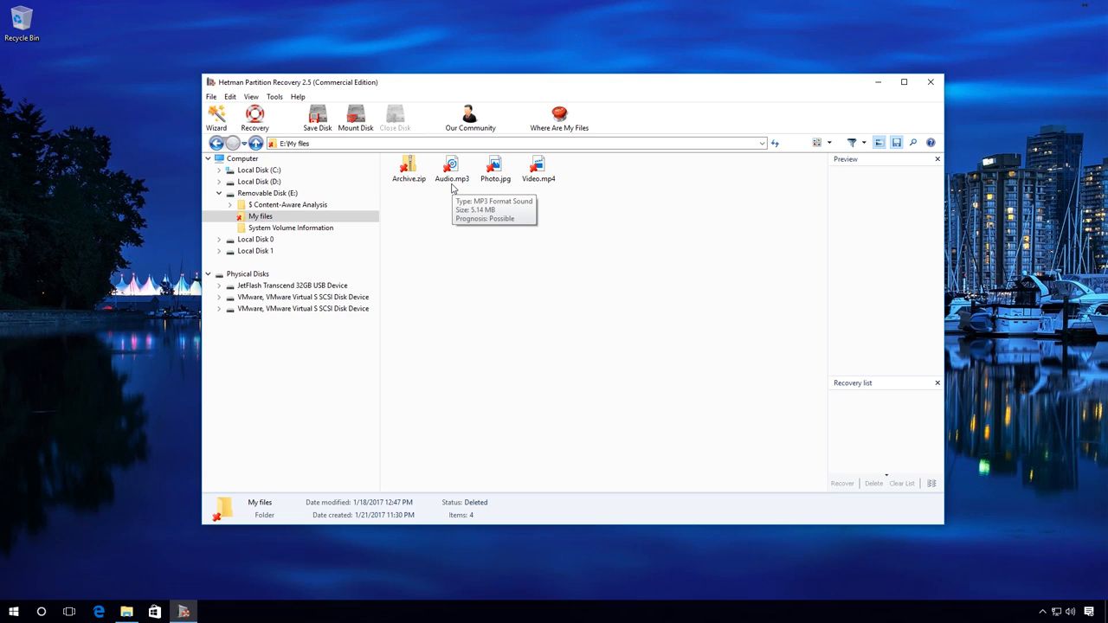
pyautogui.click(408, 168)
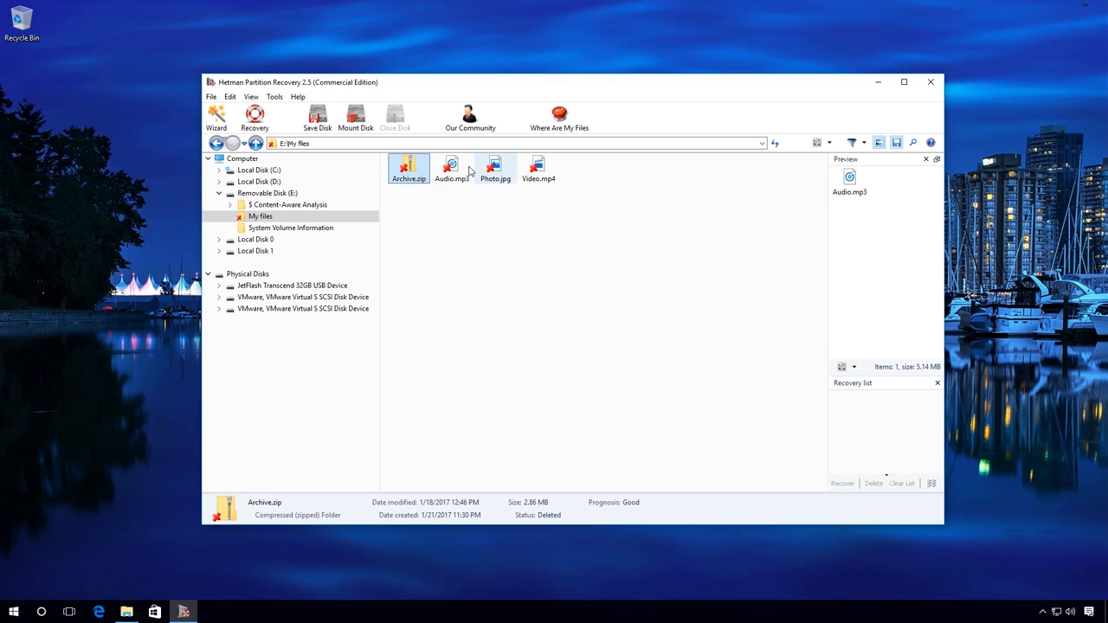
pyautogui.click(538, 168)
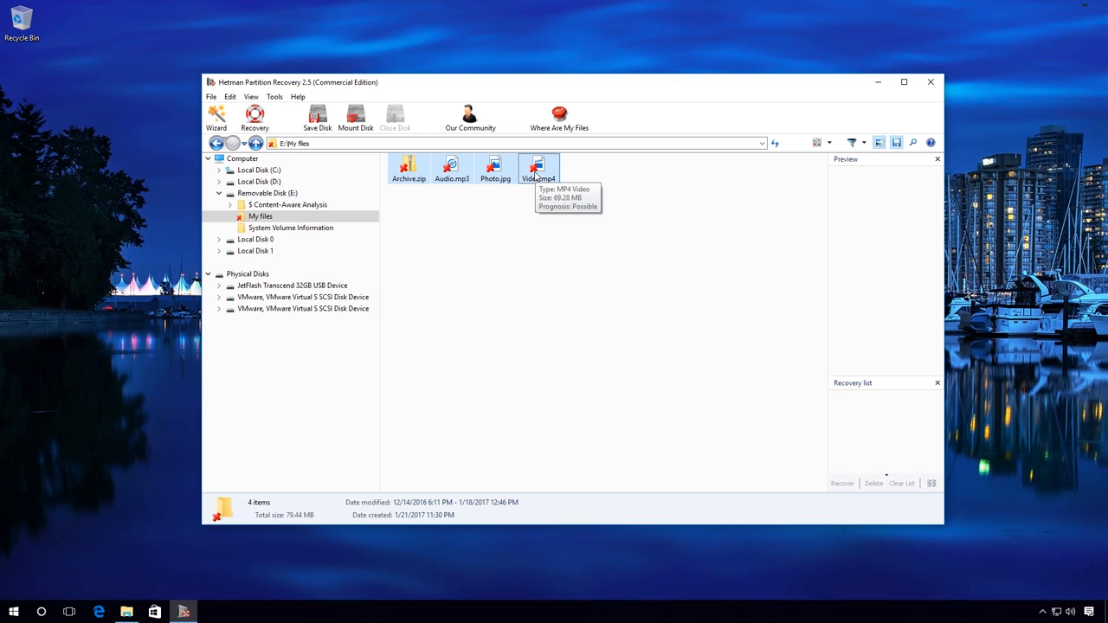
pyautogui.click(254, 117)
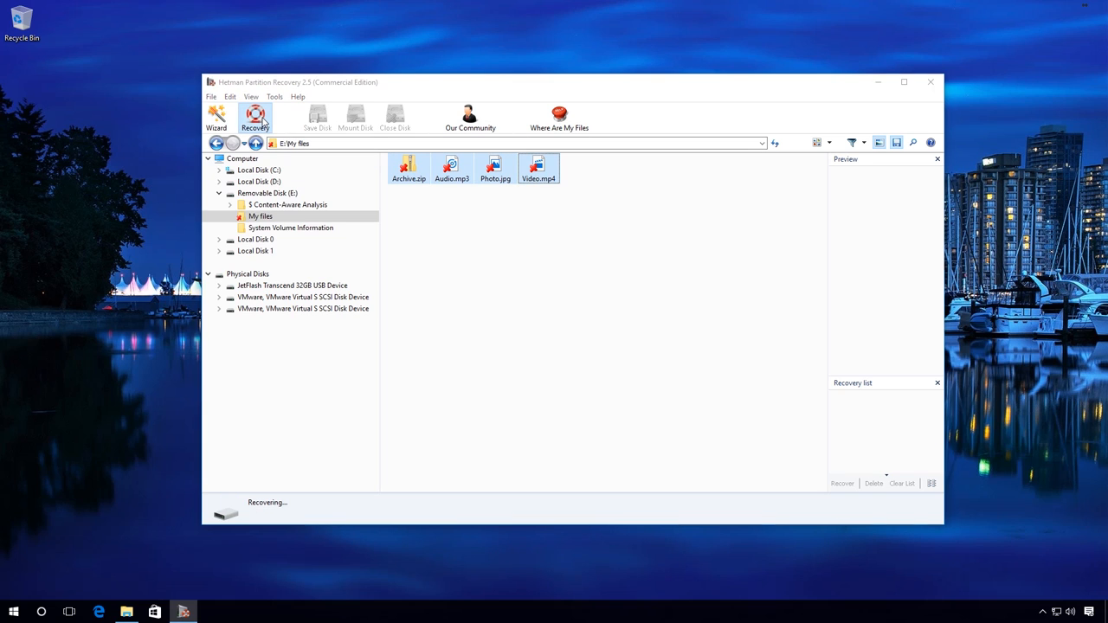
# Save the recovered files to hard disk at C:\Restored Files and finish the wizard
pyautogui.click(255, 118)
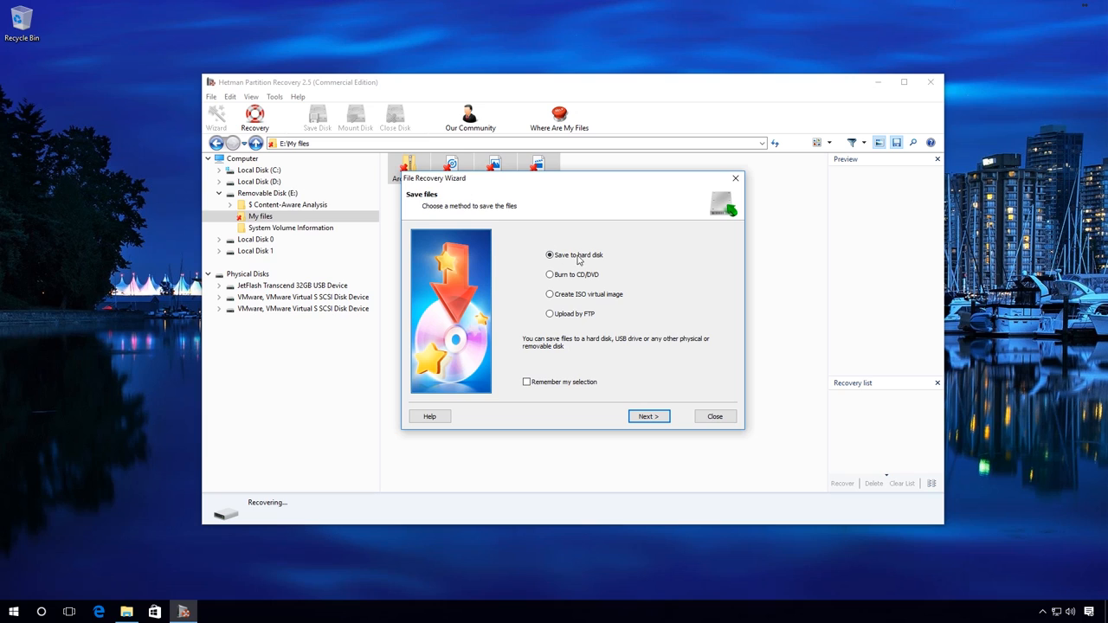
pyautogui.moveTo(644, 431)
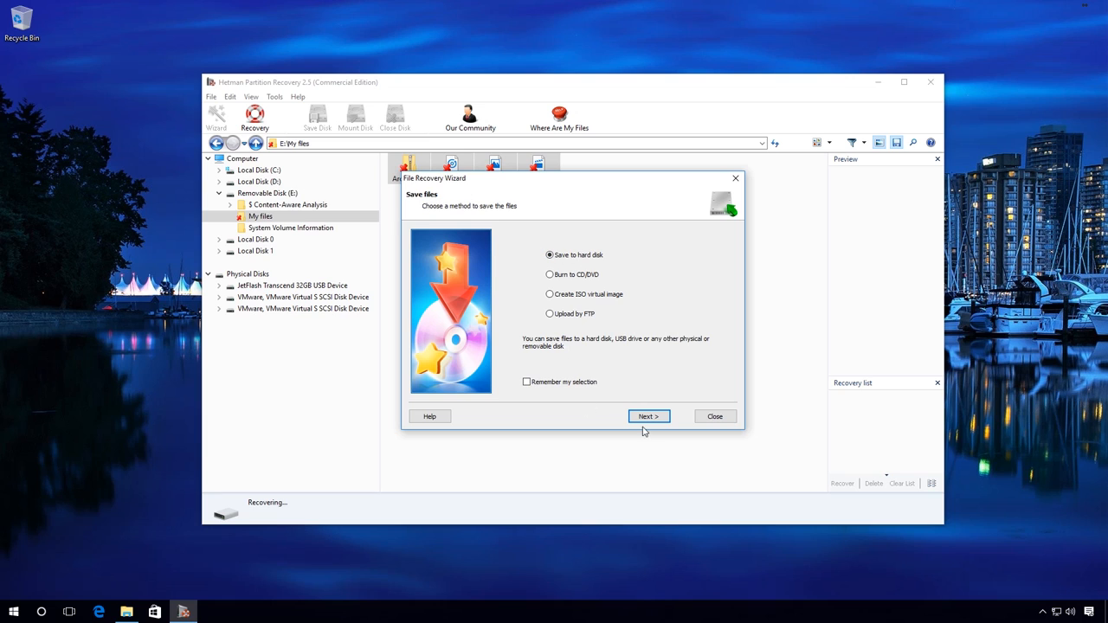
pyautogui.click(647, 415)
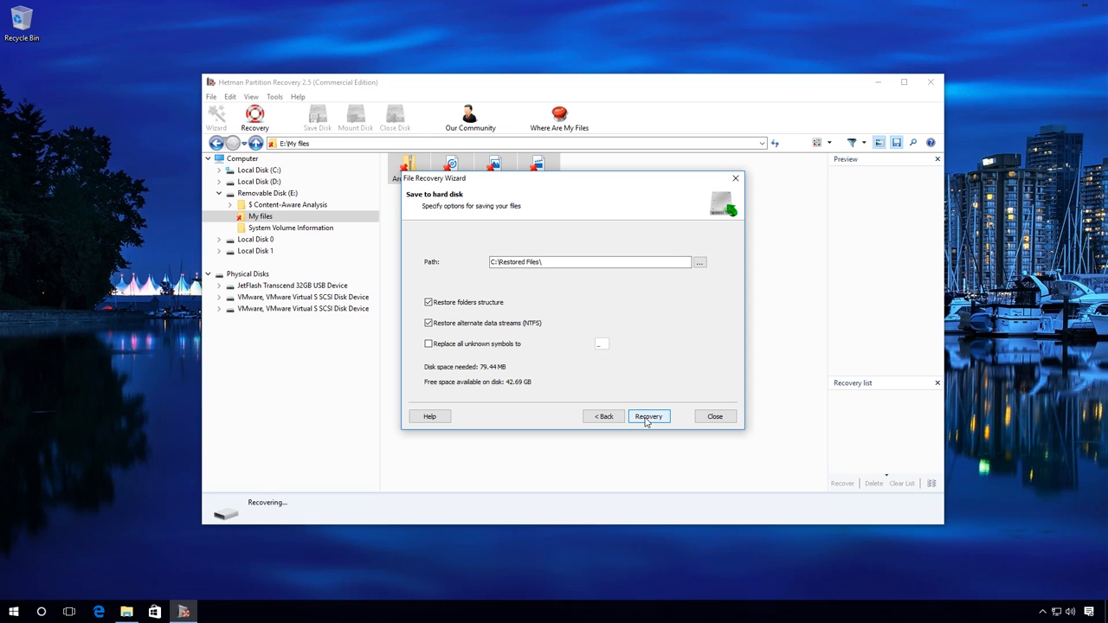
pyautogui.click(647, 416)
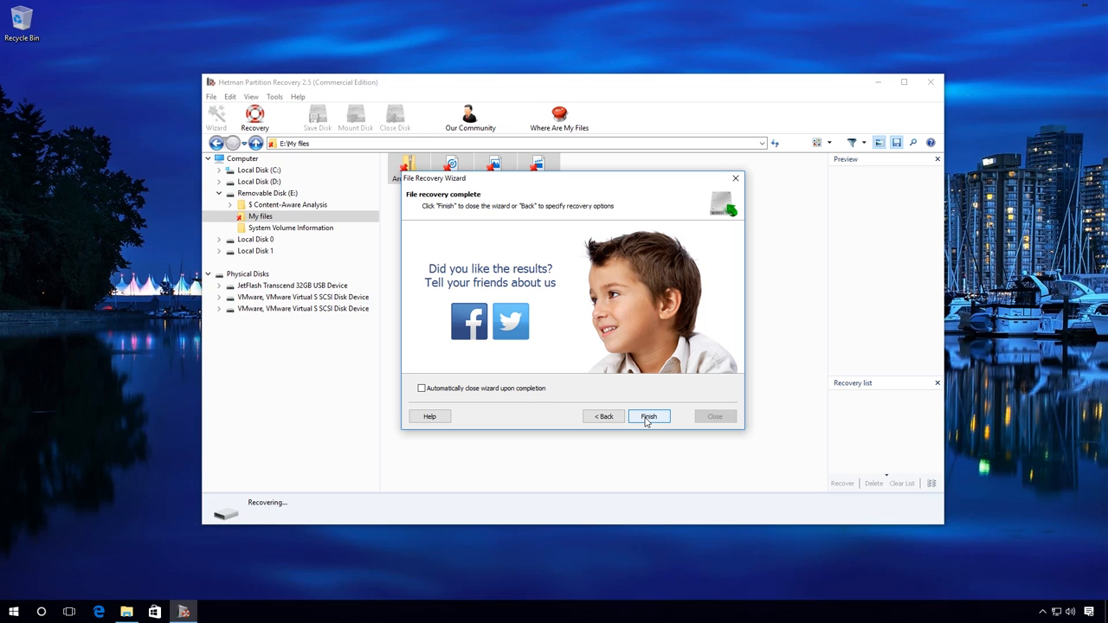
pyautogui.click(648, 415)
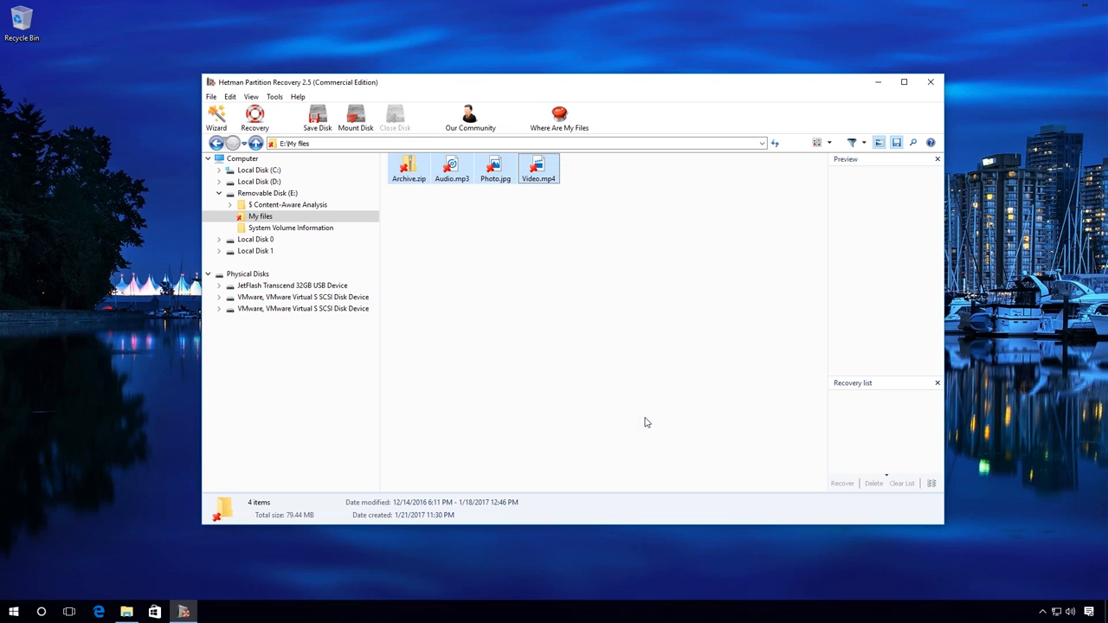
# Quit Hetman Partition Recovery, confirming the close prompt
pyautogui.click(931, 82)
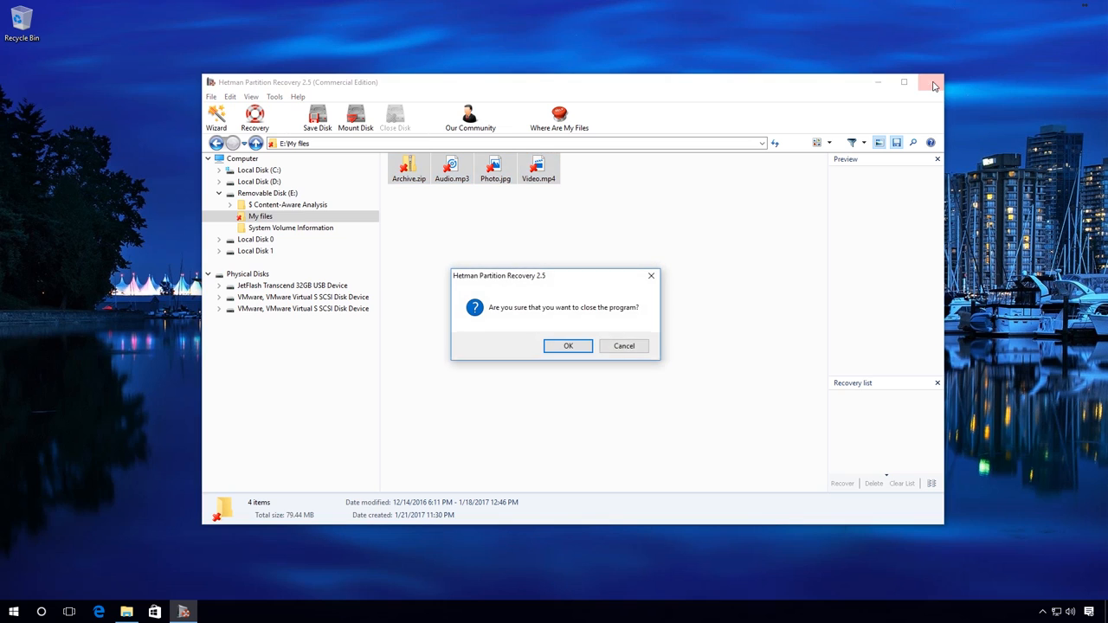
pyautogui.click(568, 346)
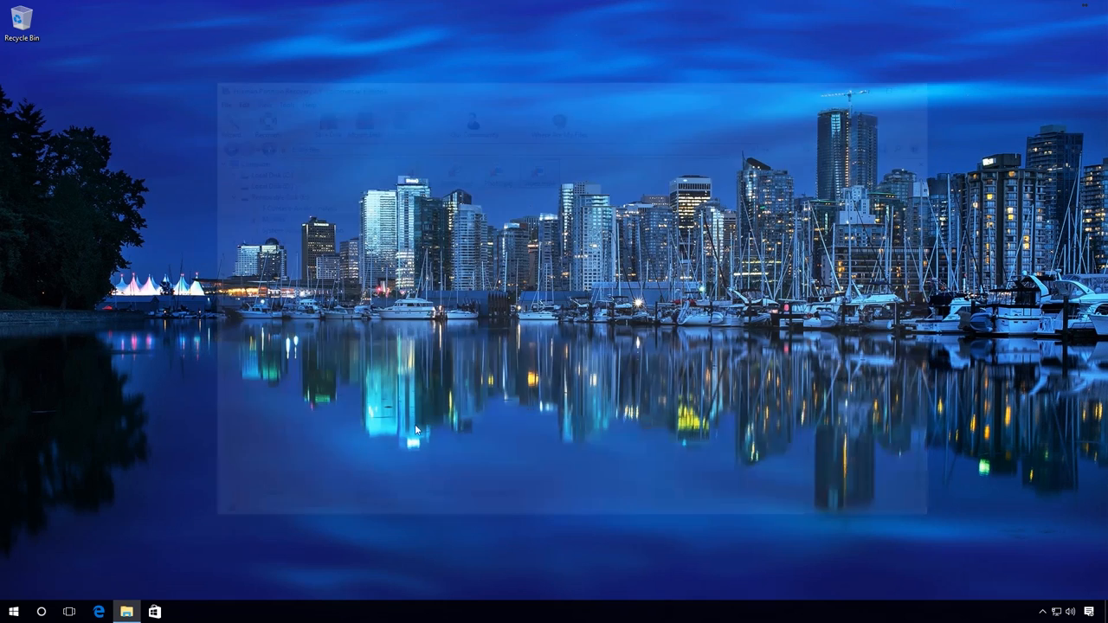